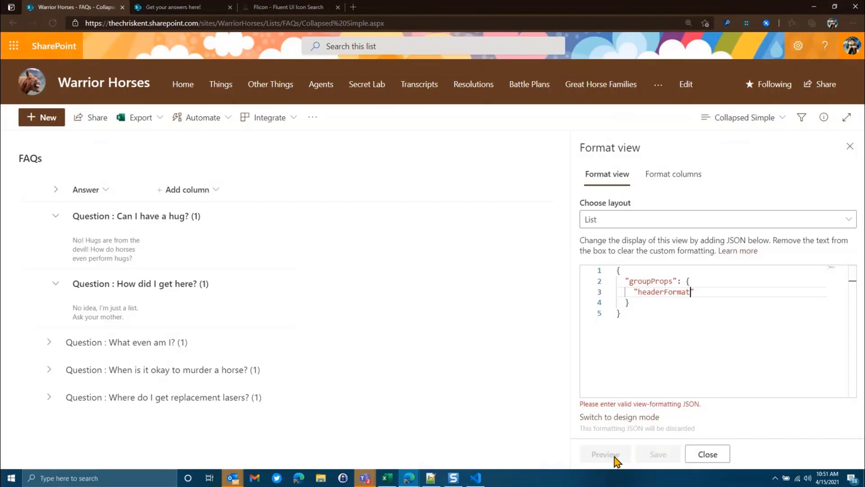
# Step: Begin a headerFormatter under groupProps with "elmType": "div" in the view JSON
pyautogui.write('ter": {')
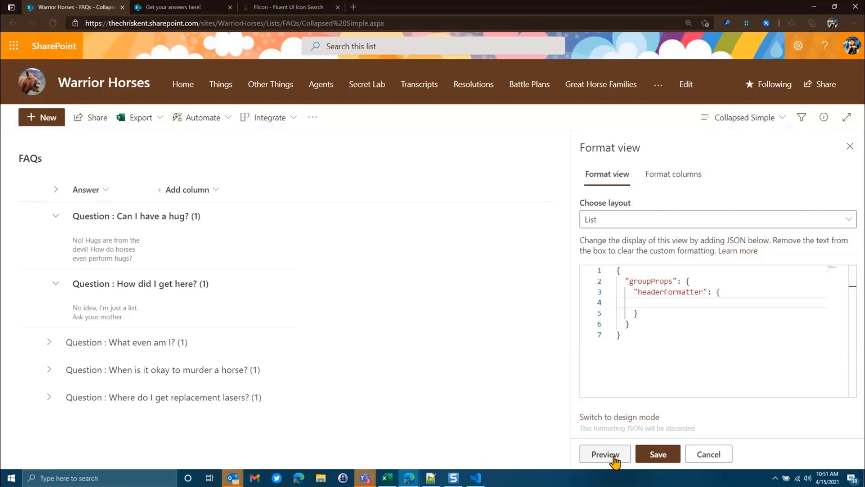
pyautogui.write('"elmType": "div",')
pyautogui.write('"hideSelection": true')
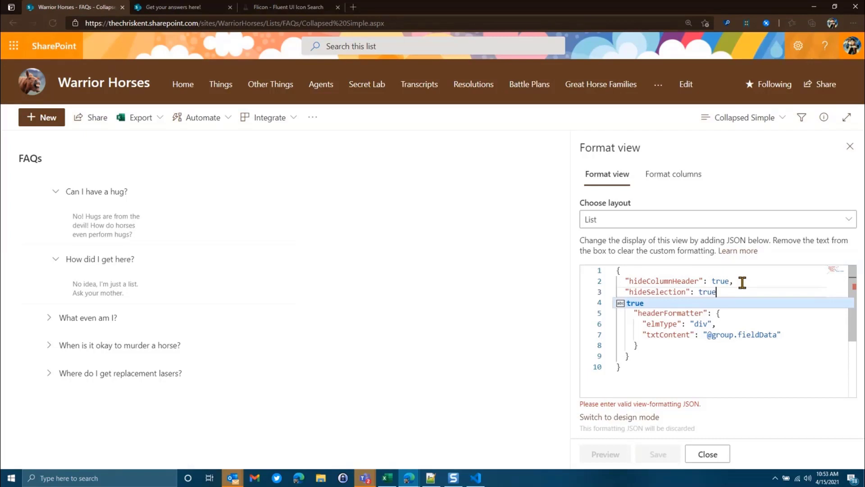
# Step: Re-add the "groupProps": { wrapper to the view-formatting JSON
pyautogui.write('"groupProps": {')
pyautogui.write(',')
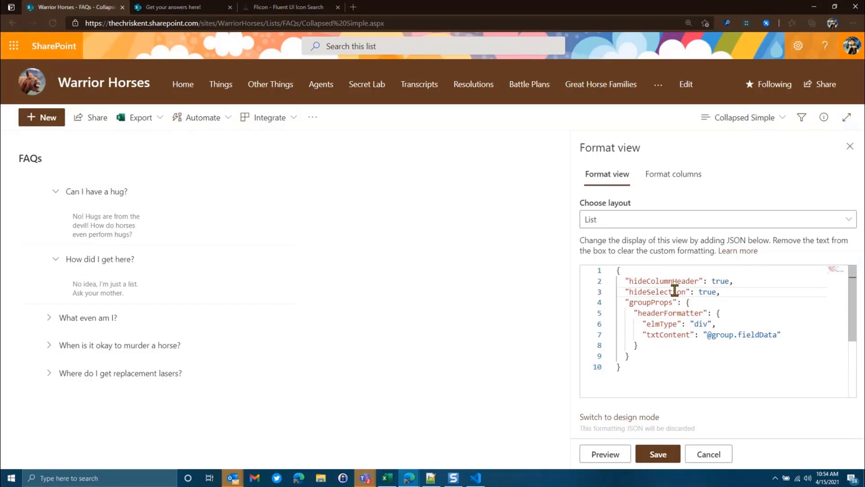
pyautogui.click(54, 191)
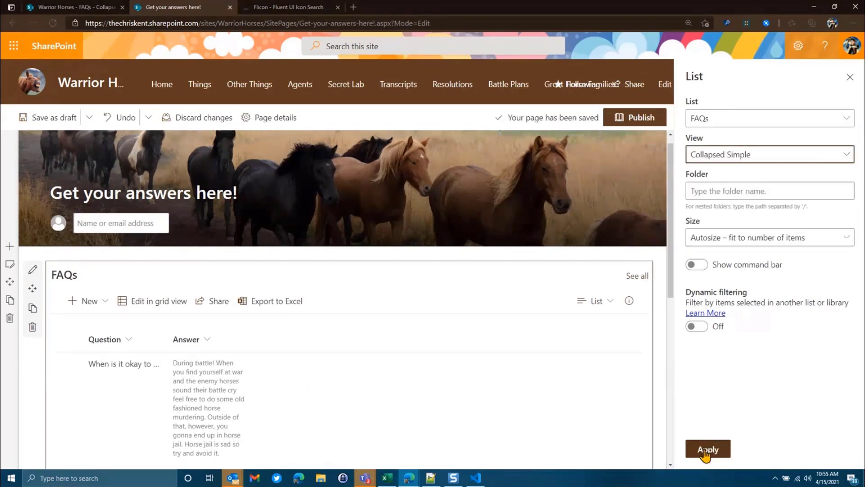
# Step: Apply the Collapsed Simple view to the FAQs list web part
pyautogui.click(708, 449)
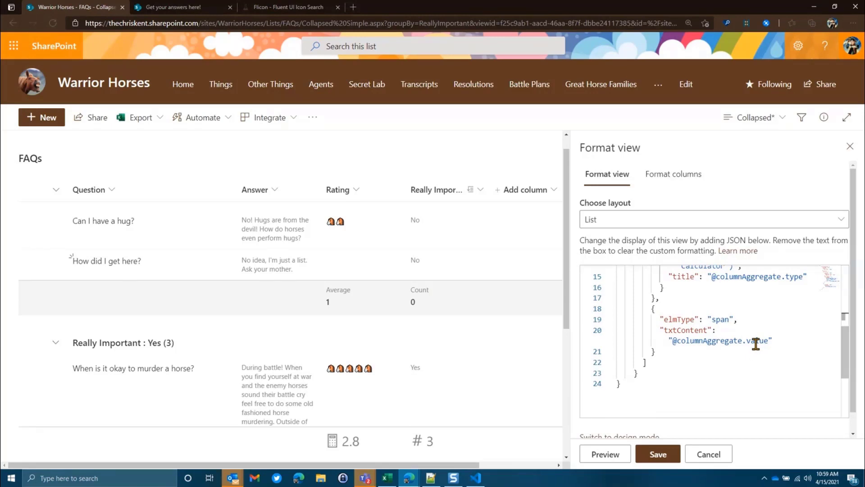
pyautogui.moveTo(304, 350)
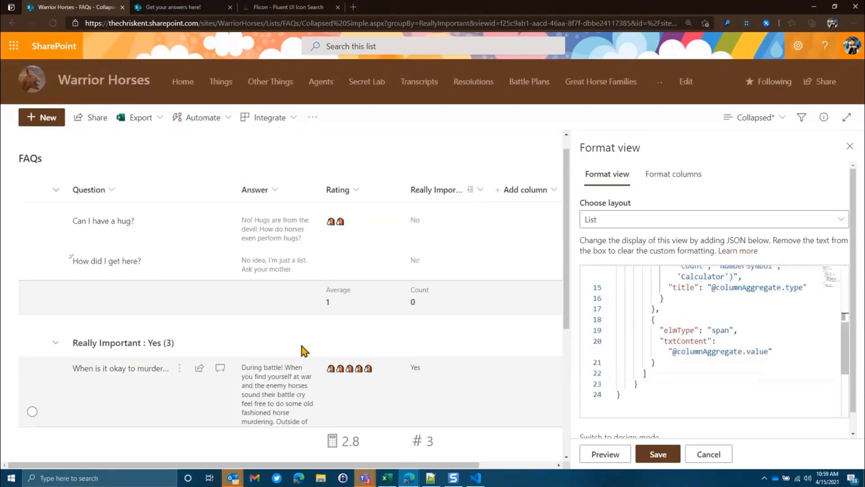